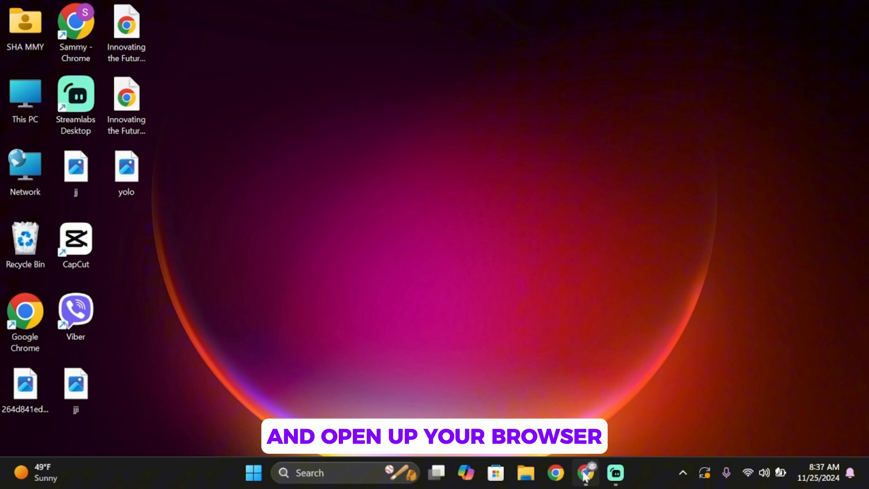
Launch Chrome, follow the one.google.com search result, and reach the Google One home dashboard.
{"action": "left_click", "coordinate": [555, 473]}
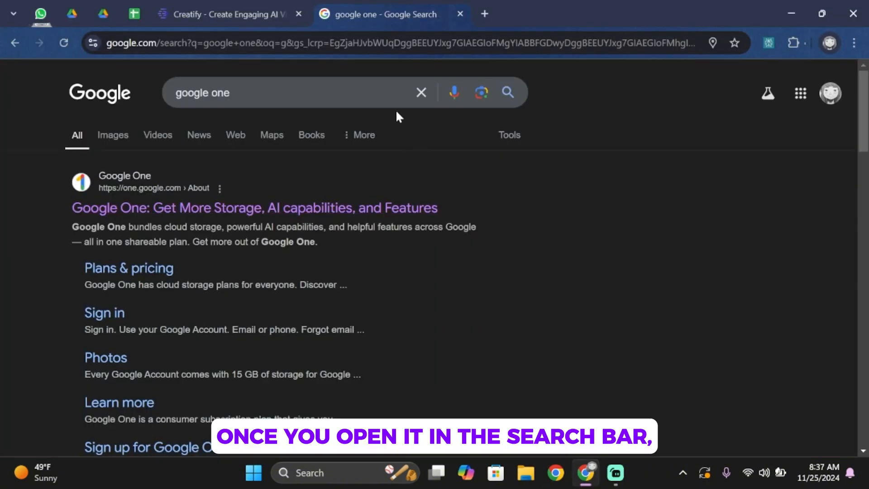
{"action": "left_click", "coordinate": [277, 92]}
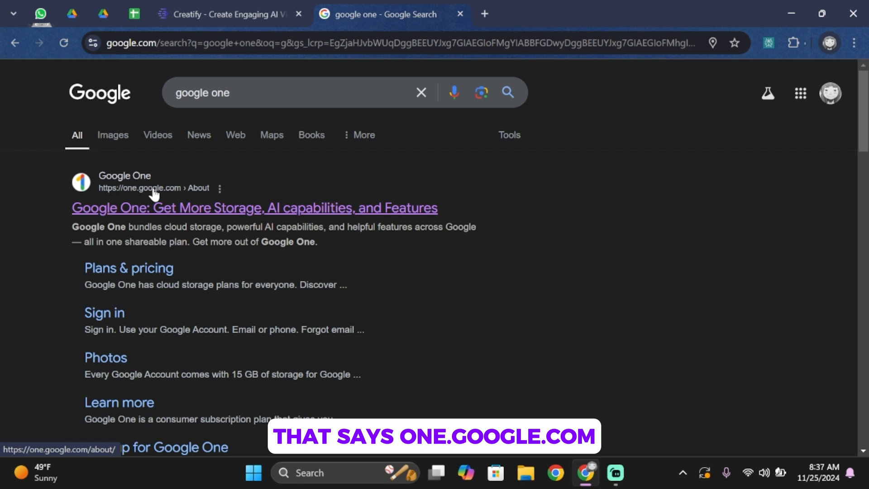
{"action": "left_click", "coordinate": [254, 207]}
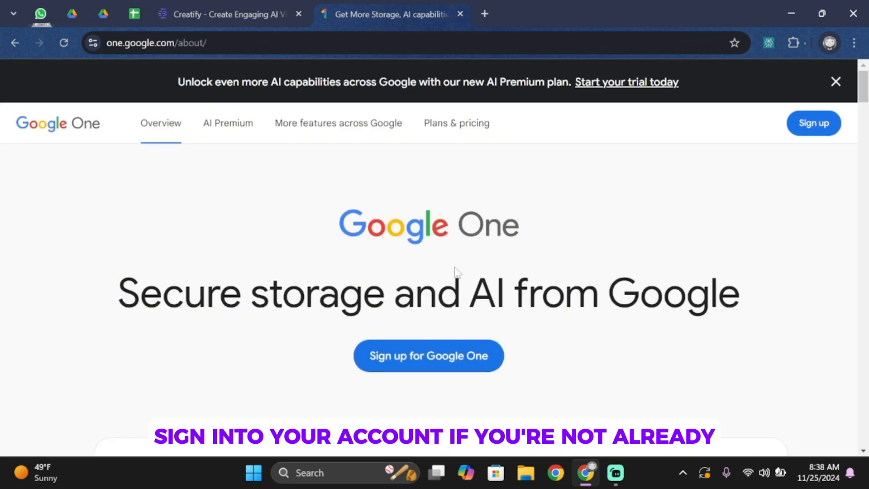
{"action": "mouse_move", "coordinate": [423, 344]}
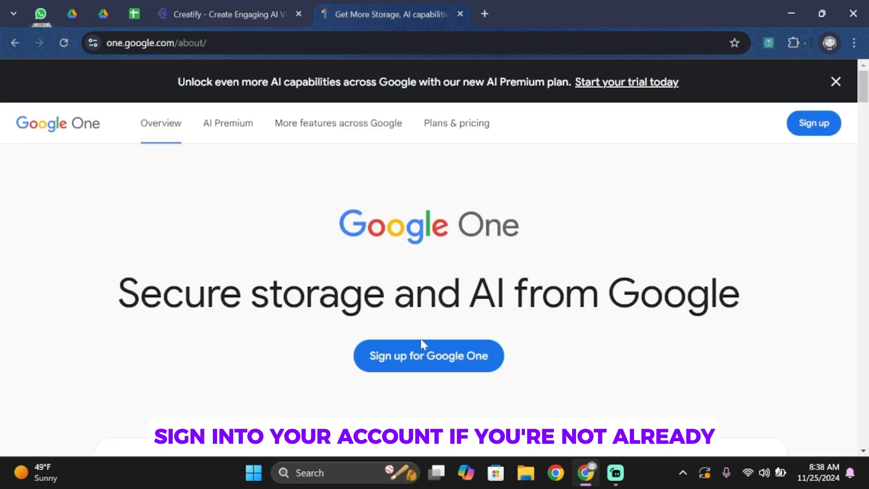
{"action": "left_click", "coordinate": [428, 356]}
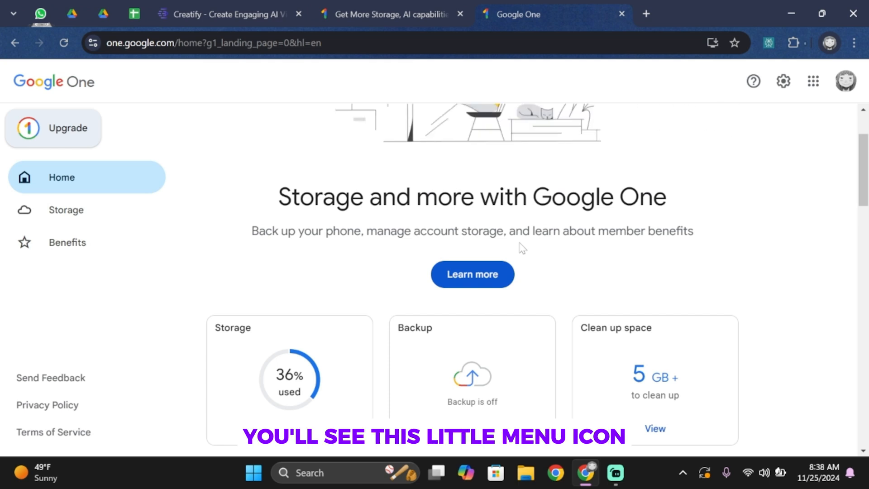
Scroll the home page past Storage and Get more out of Google to the membership section.
{"action": "scroll", "scroll_direction": "up", "scroll_amount": 3}
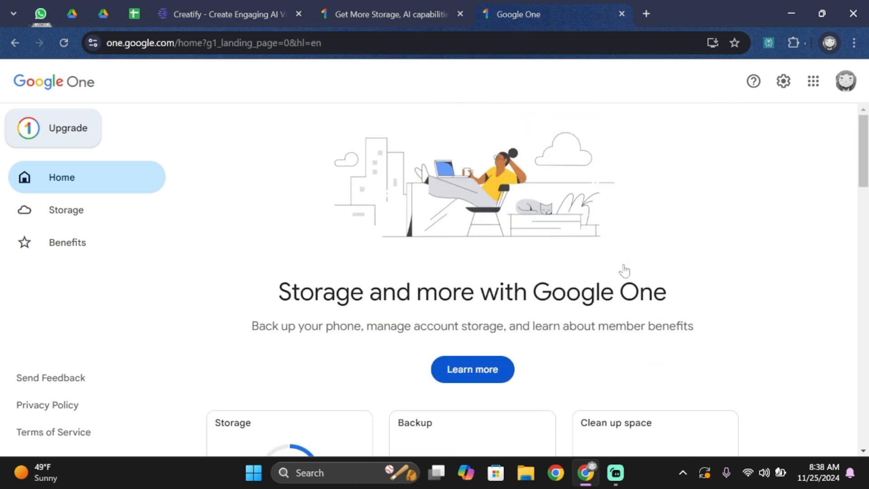
{"action": "scroll", "scroll_direction": "down", "scroll_amount": 3}
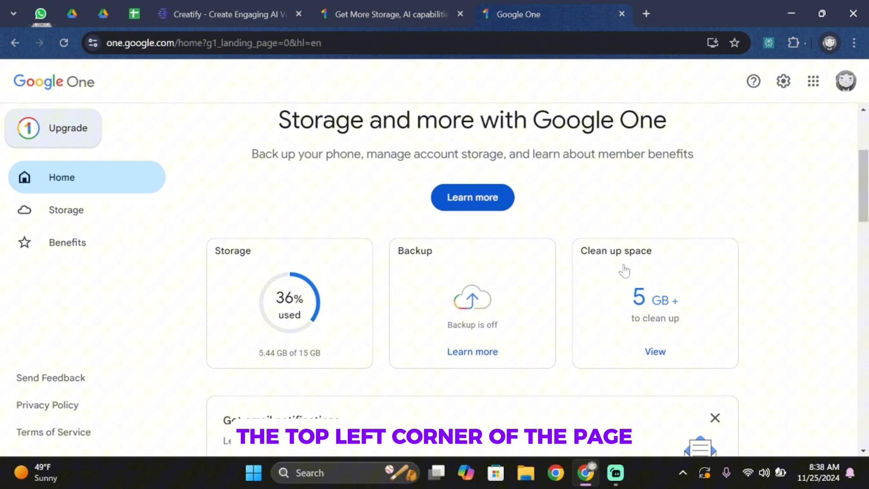
{"action": "scroll", "scroll_direction": "down", "scroll_amount": 3}
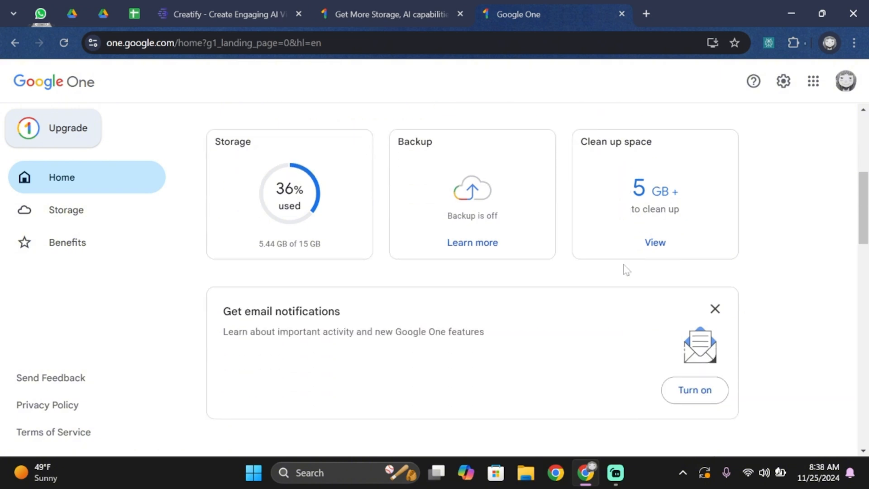
{"action": "scroll", "scroll_direction": "down", "scroll_amount": 3}
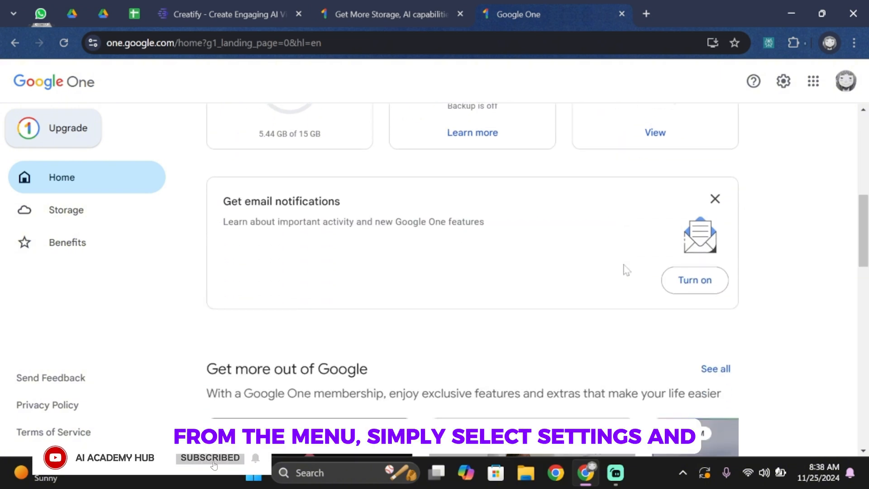
{"action": "scroll", "scroll_direction": "up", "scroll_amount": 3}
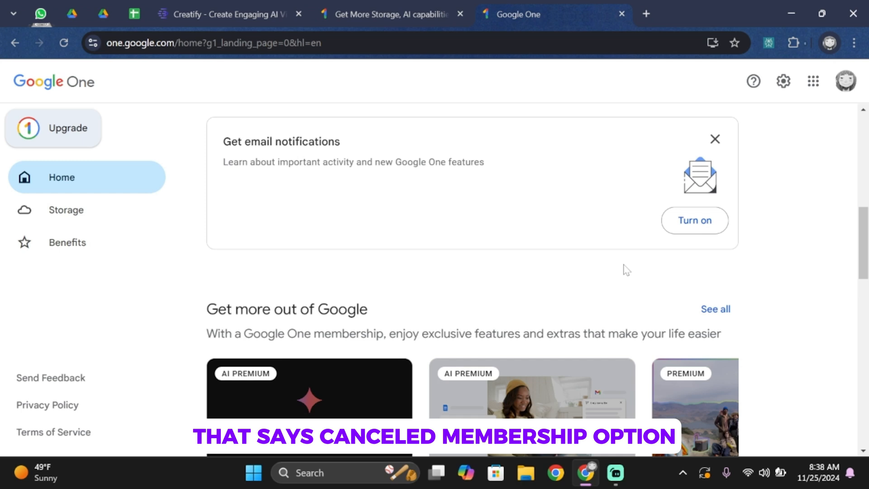
{"action": "scroll", "scroll_direction": "up", "scroll_amount": 3}
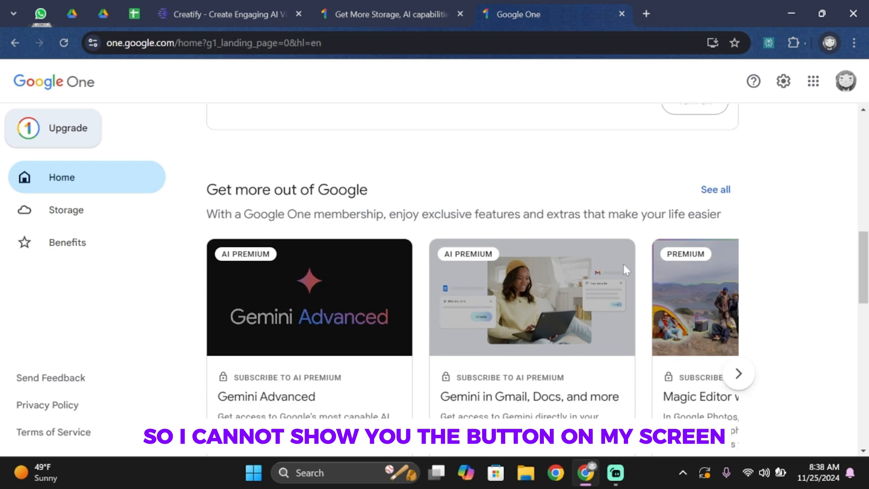
{"action": "scroll", "scroll_direction": "down", "scroll_amount": 3}
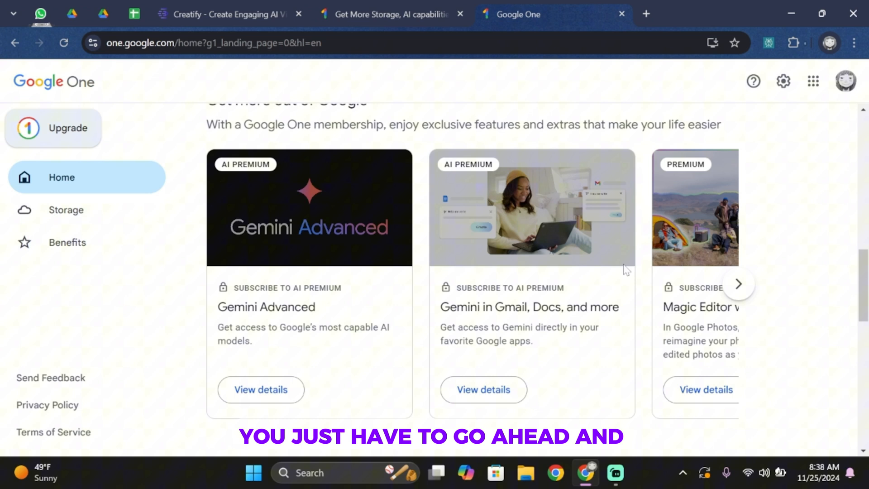
{"action": "scroll", "scroll_direction": "down", "scroll_amount": 3}
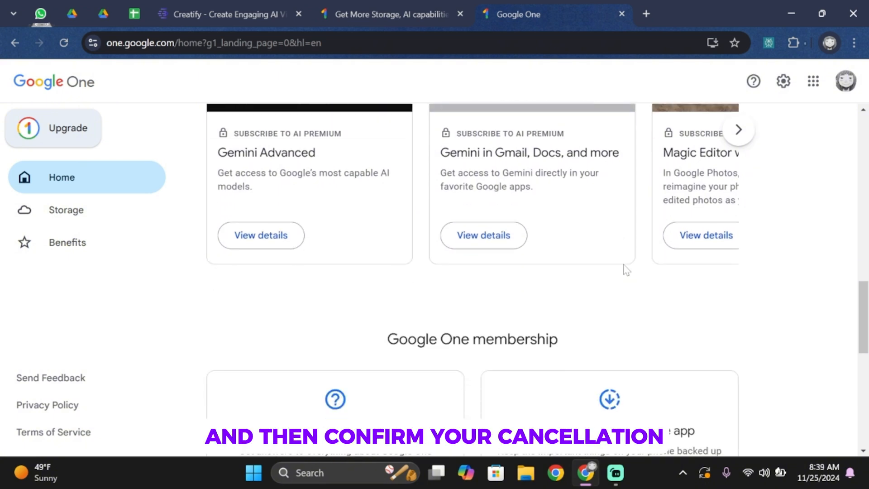
{"action": "scroll", "scroll_direction": "down", "scroll_amount": 3}
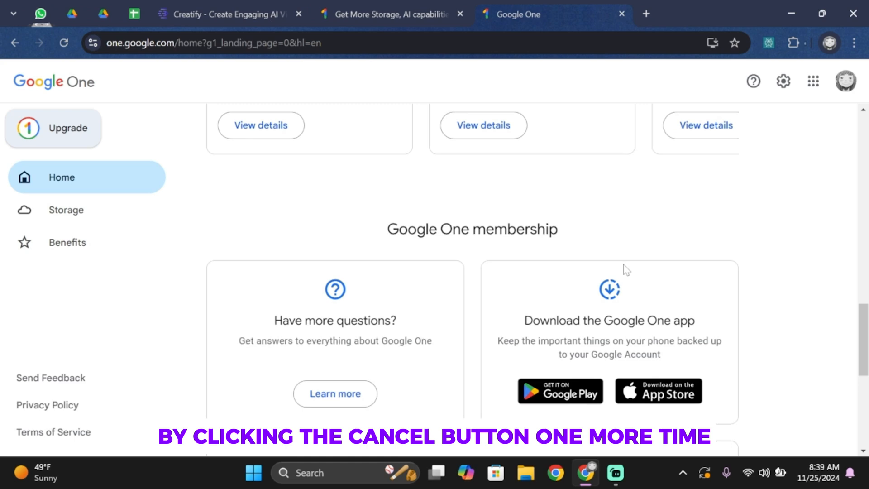
{"action": "scroll", "scroll_direction": "up", "scroll_amount": 3}
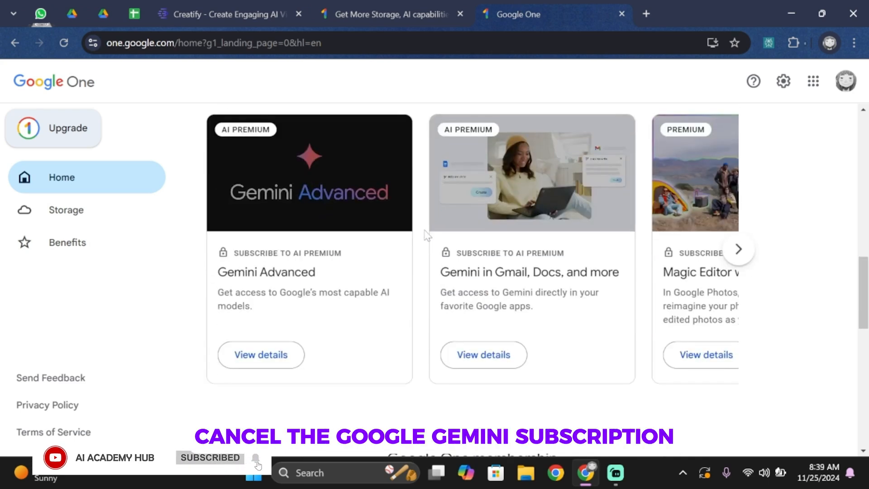
{"action": "scroll", "scroll_direction": "down", "scroll_amount": 3}
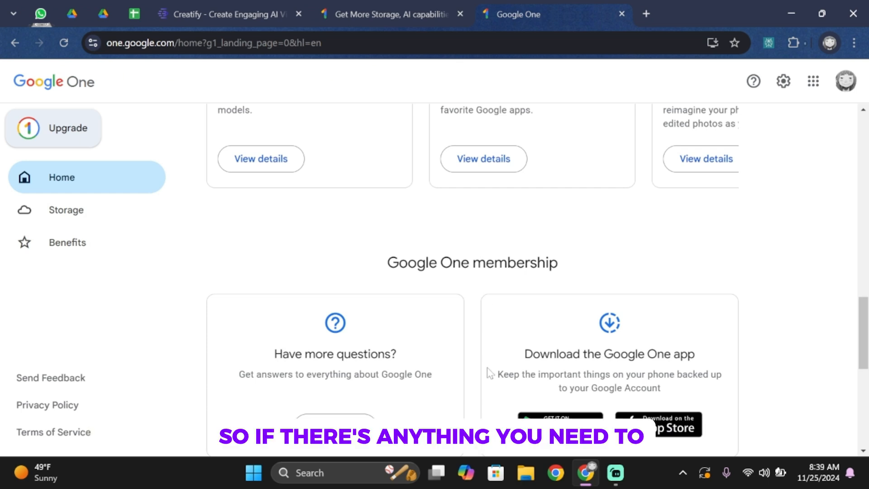
{"action": "scroll", "scroll_direction": "down", "scroll_amount": 3}
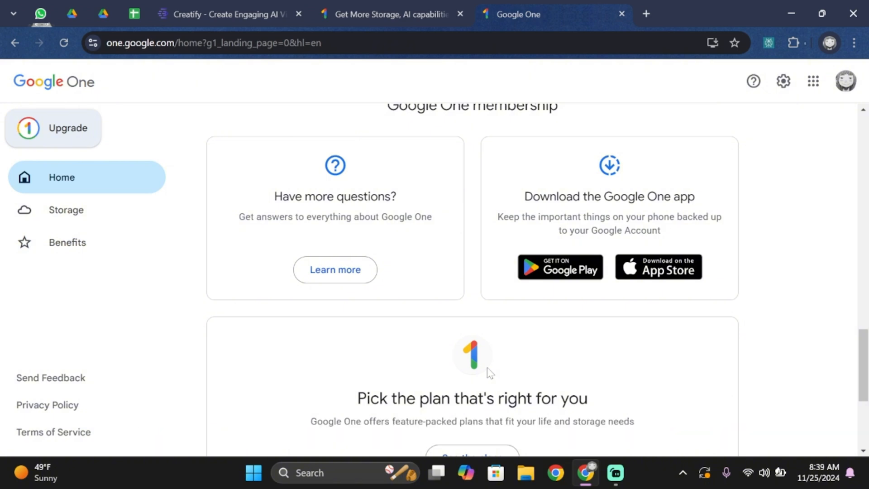
{"action": "scroll", "scroll_direction": "down", "scroll_amount": 3}
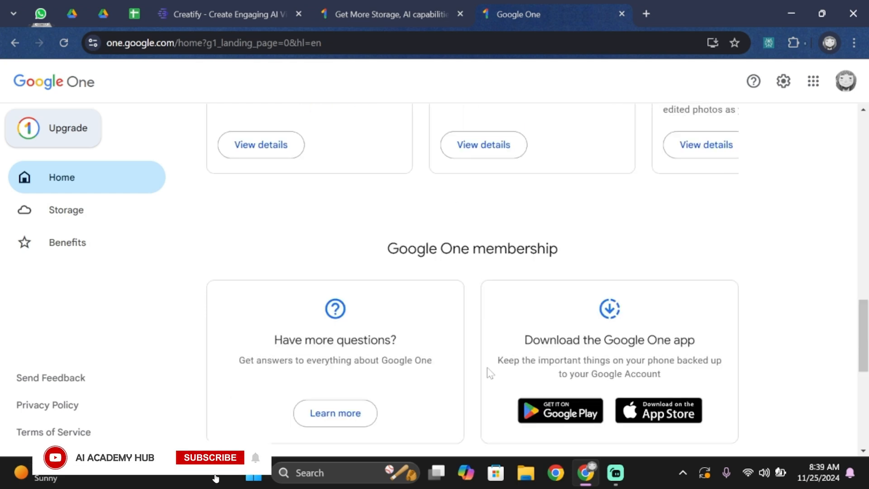
{"action": "left_click", "coordinate": [210, 457]}
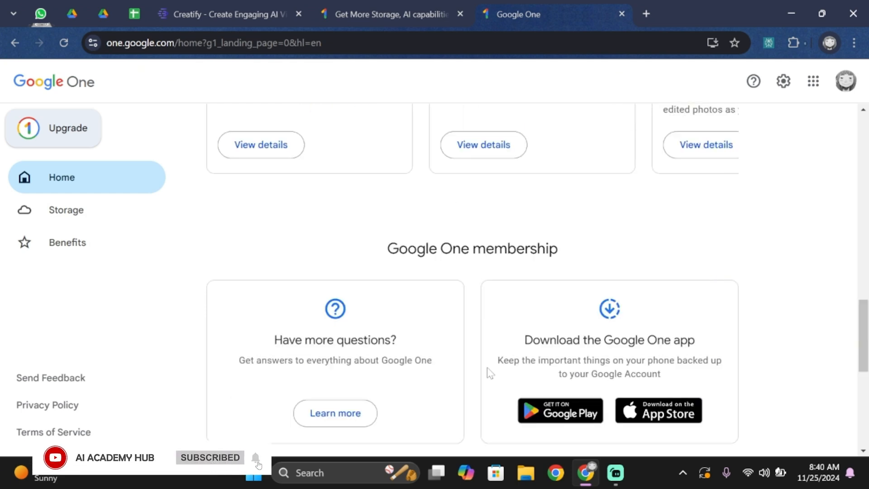
{"action": "scroll", "scroll_direction": "up", "scroll_amount": 3}
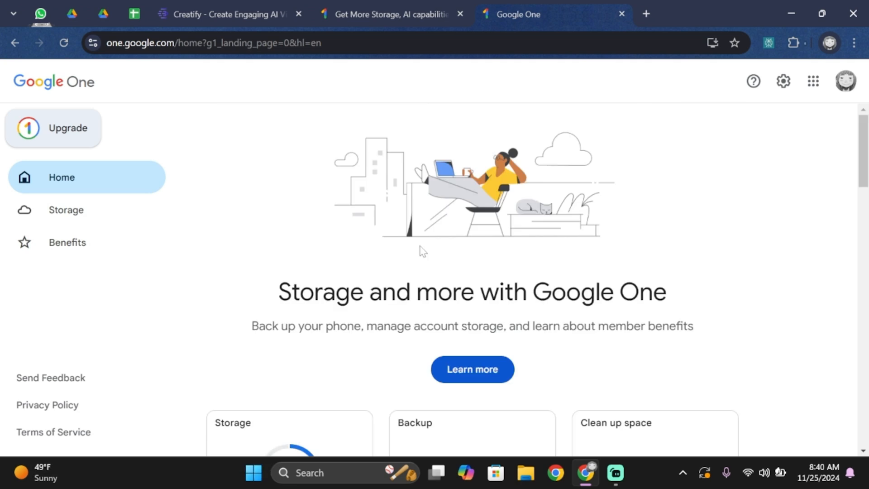
{"action": "mouse_move", "coordinate": [788, 5]}
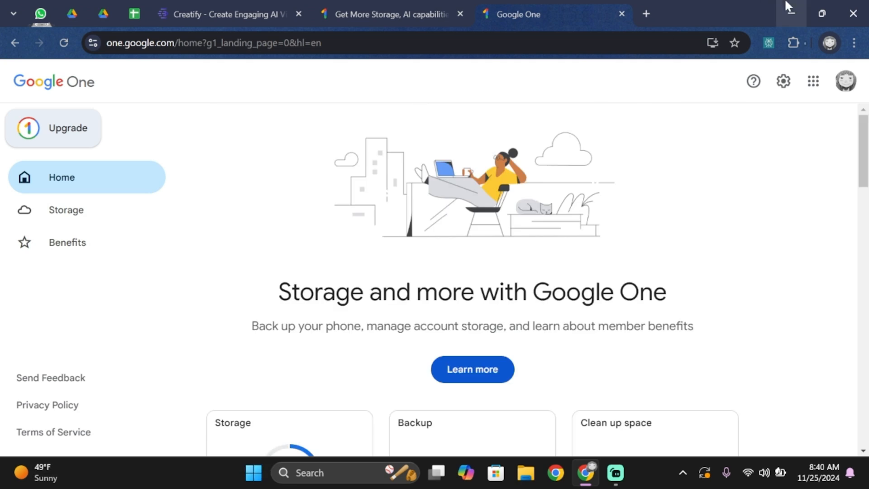